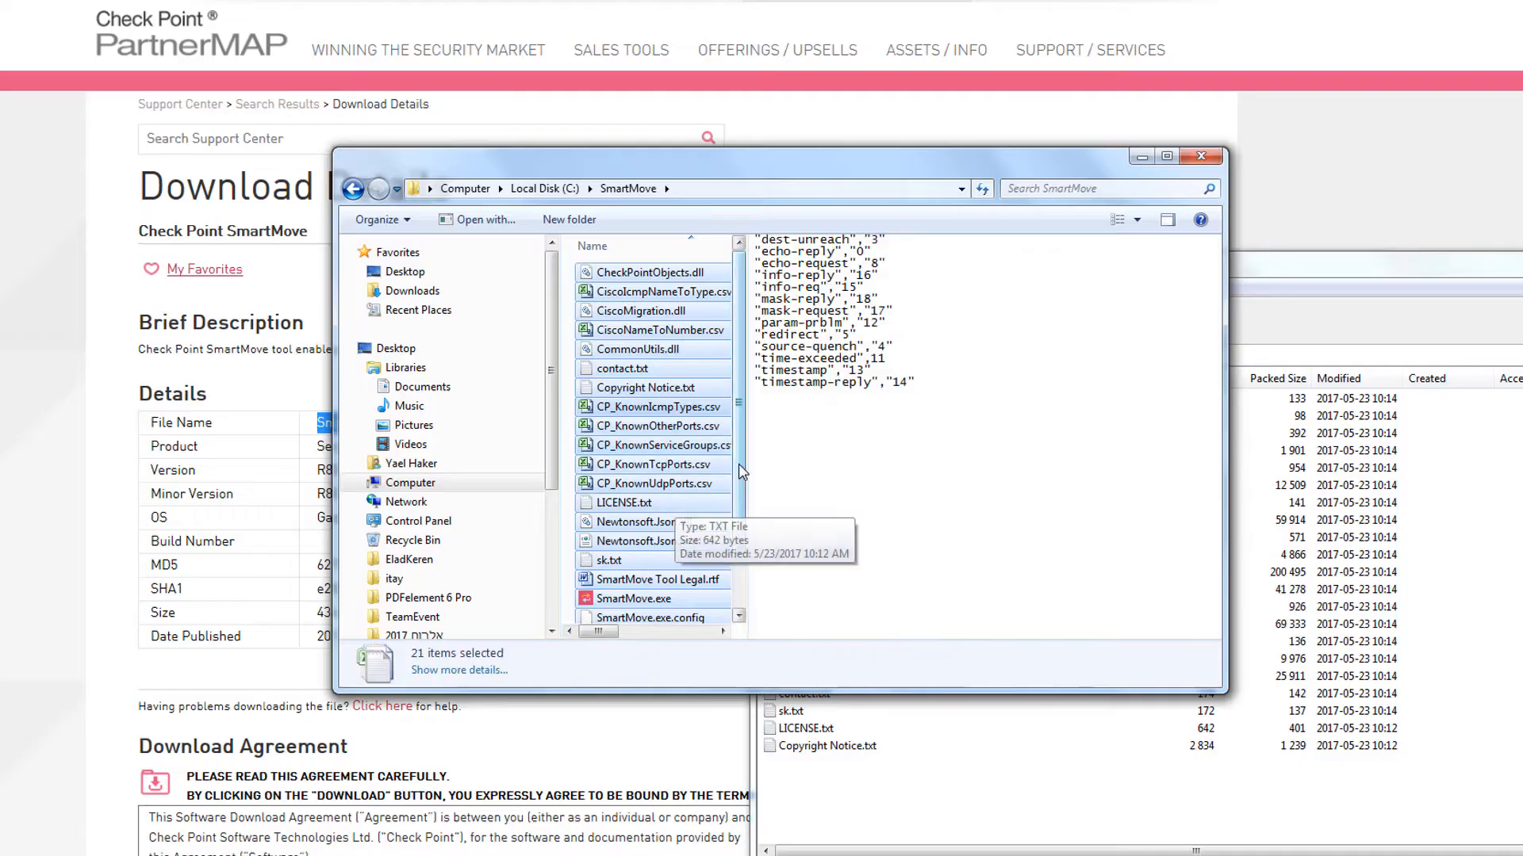
Step: Launch SmartMove.exe from the SmartMove folder and agree to the End User License Agreement
click(633, 597)
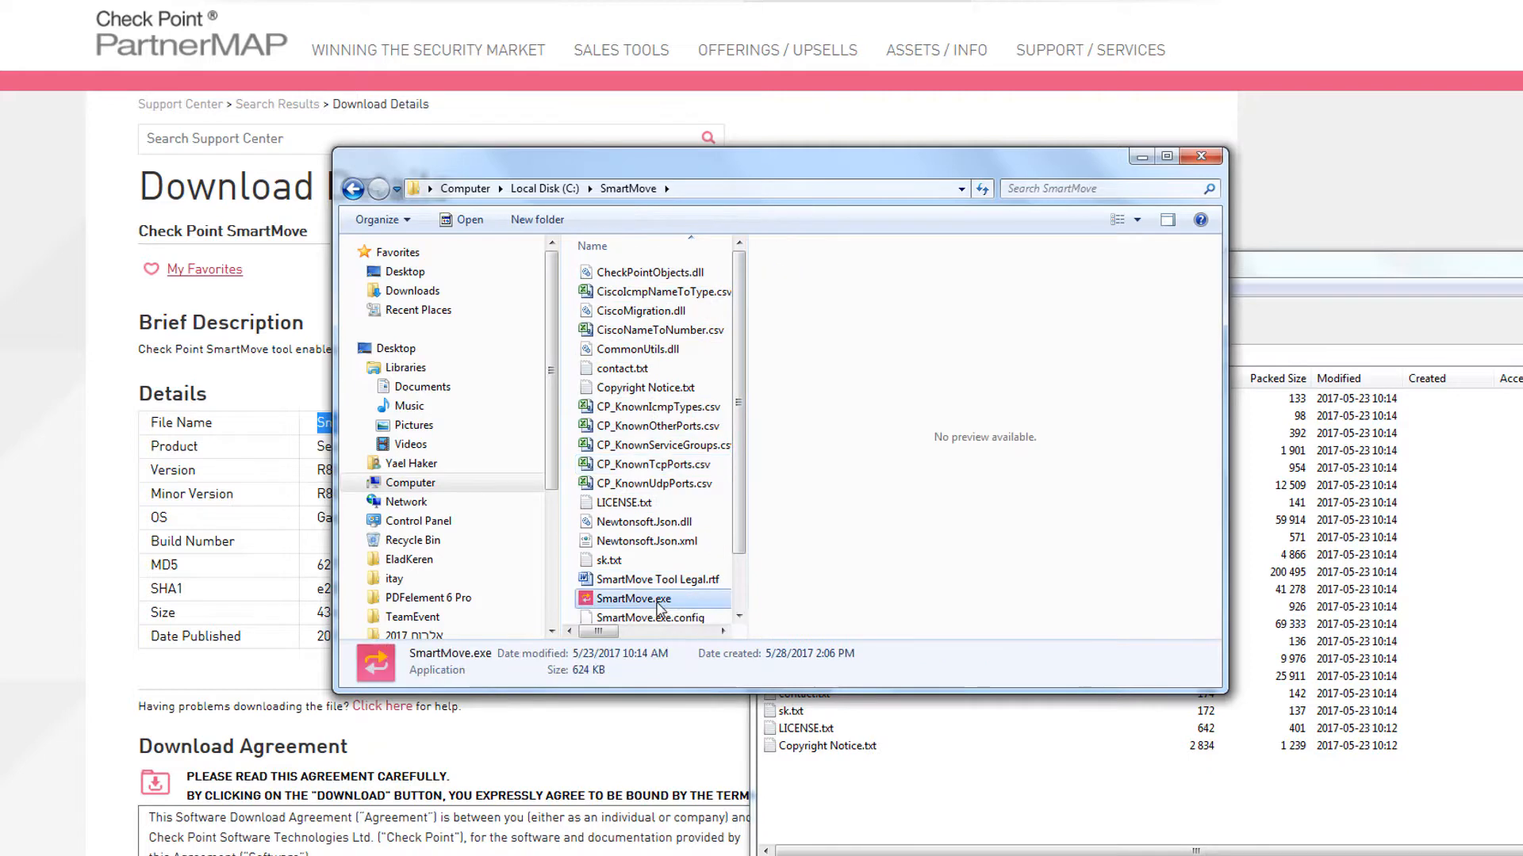
double_click(632, 598)
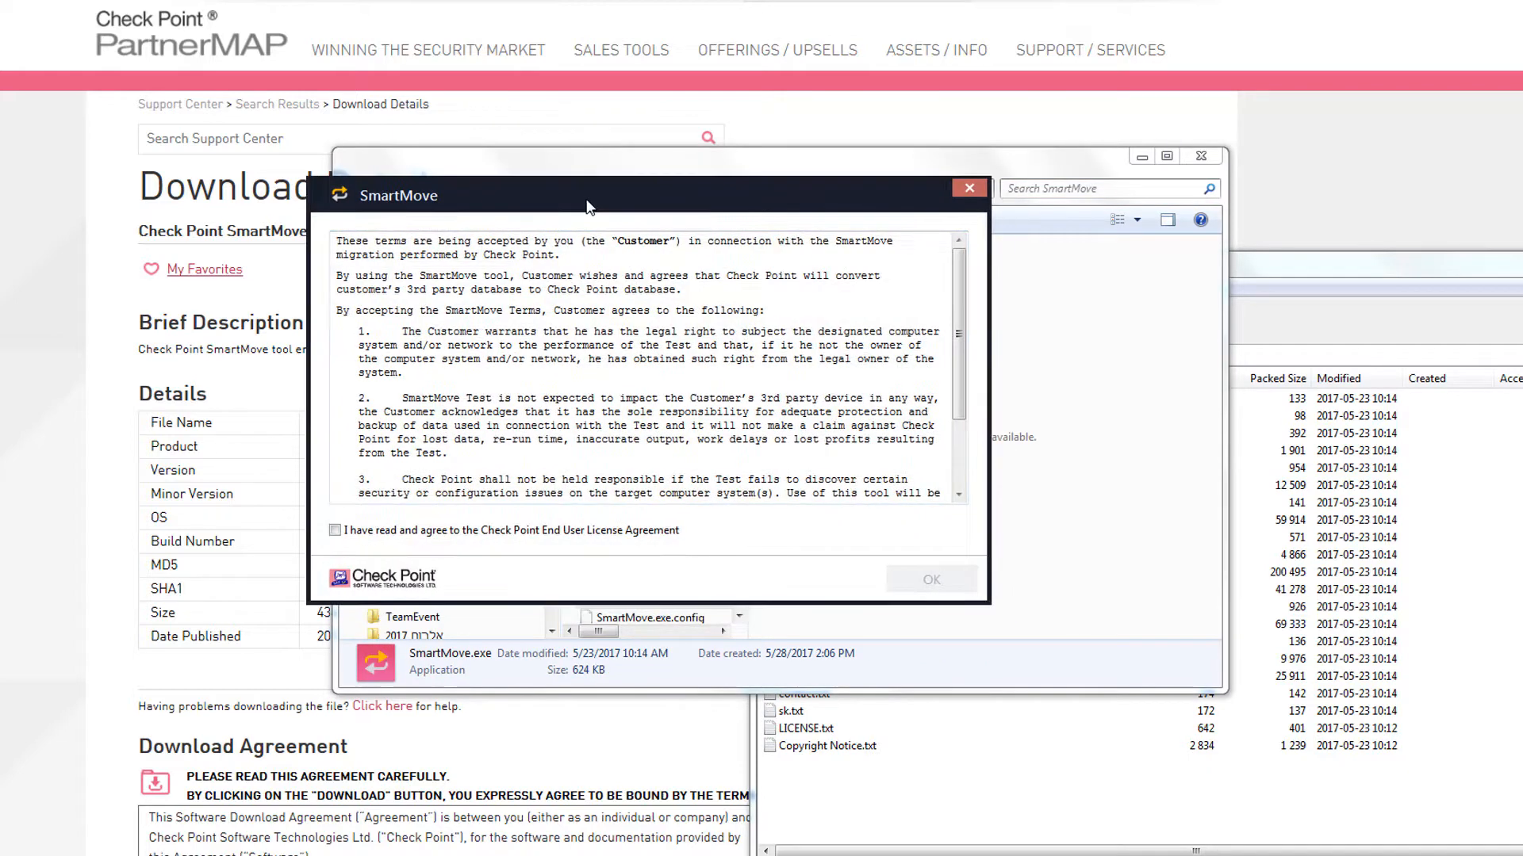
click(334, 529)
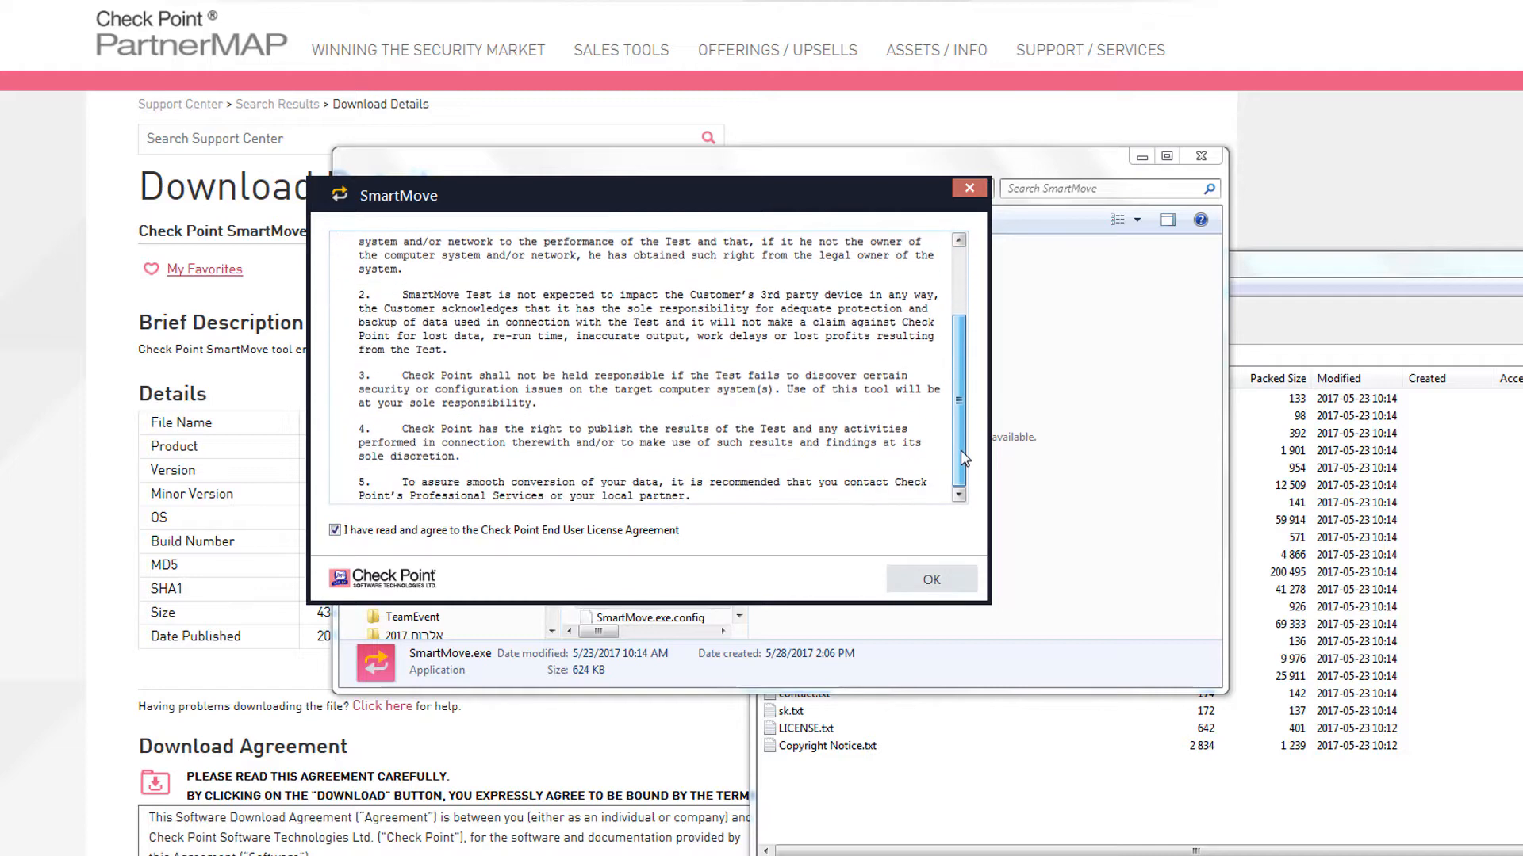
scroll(up, 3)
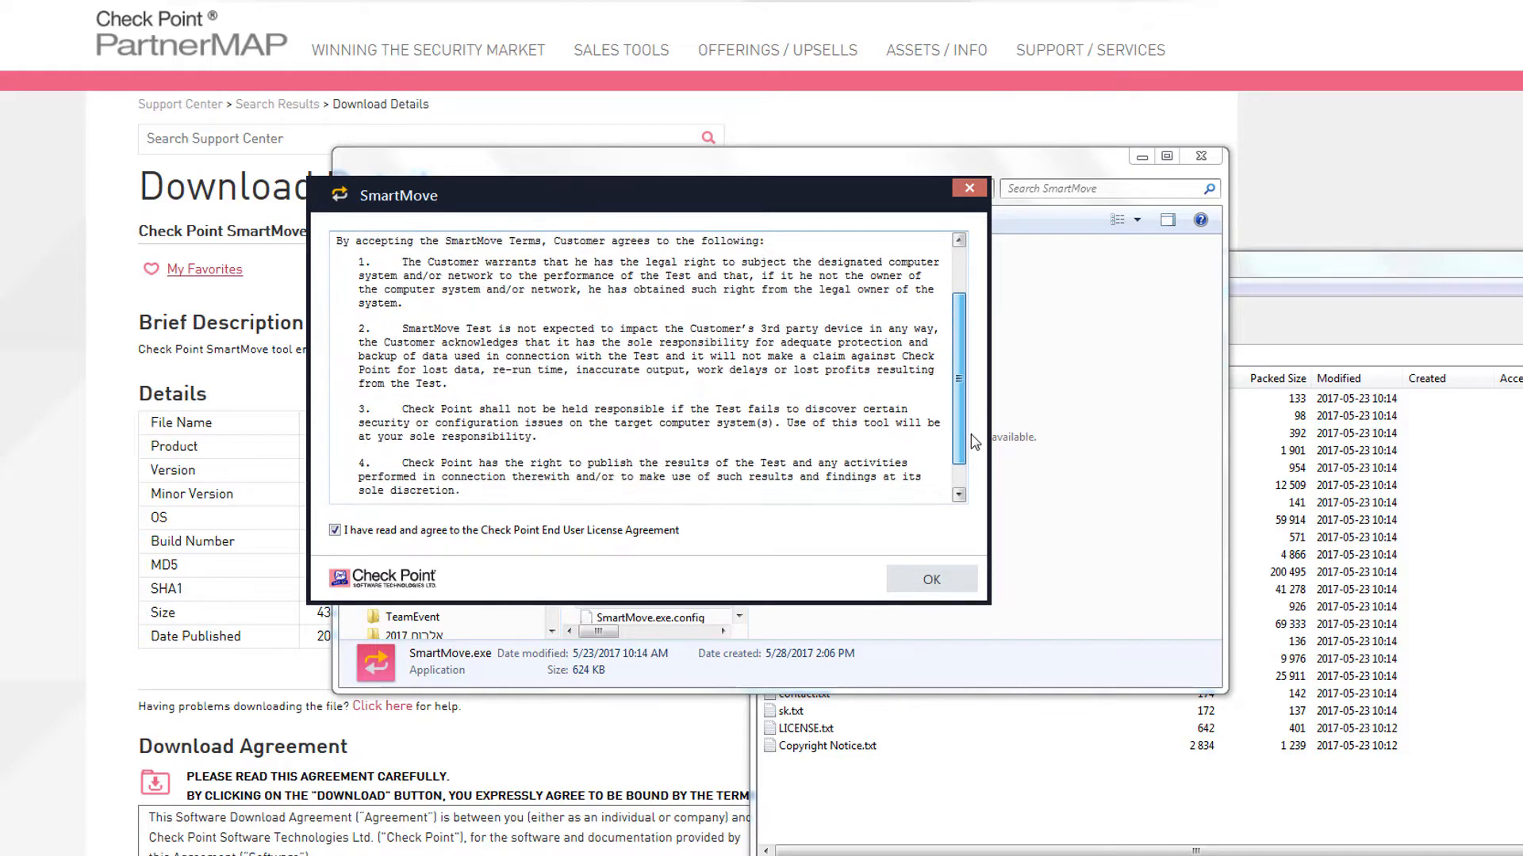
Step: Confirm the license, choose Check54-config.txt as the Cisco configuration and start the conversion with GO
click(928, 579)
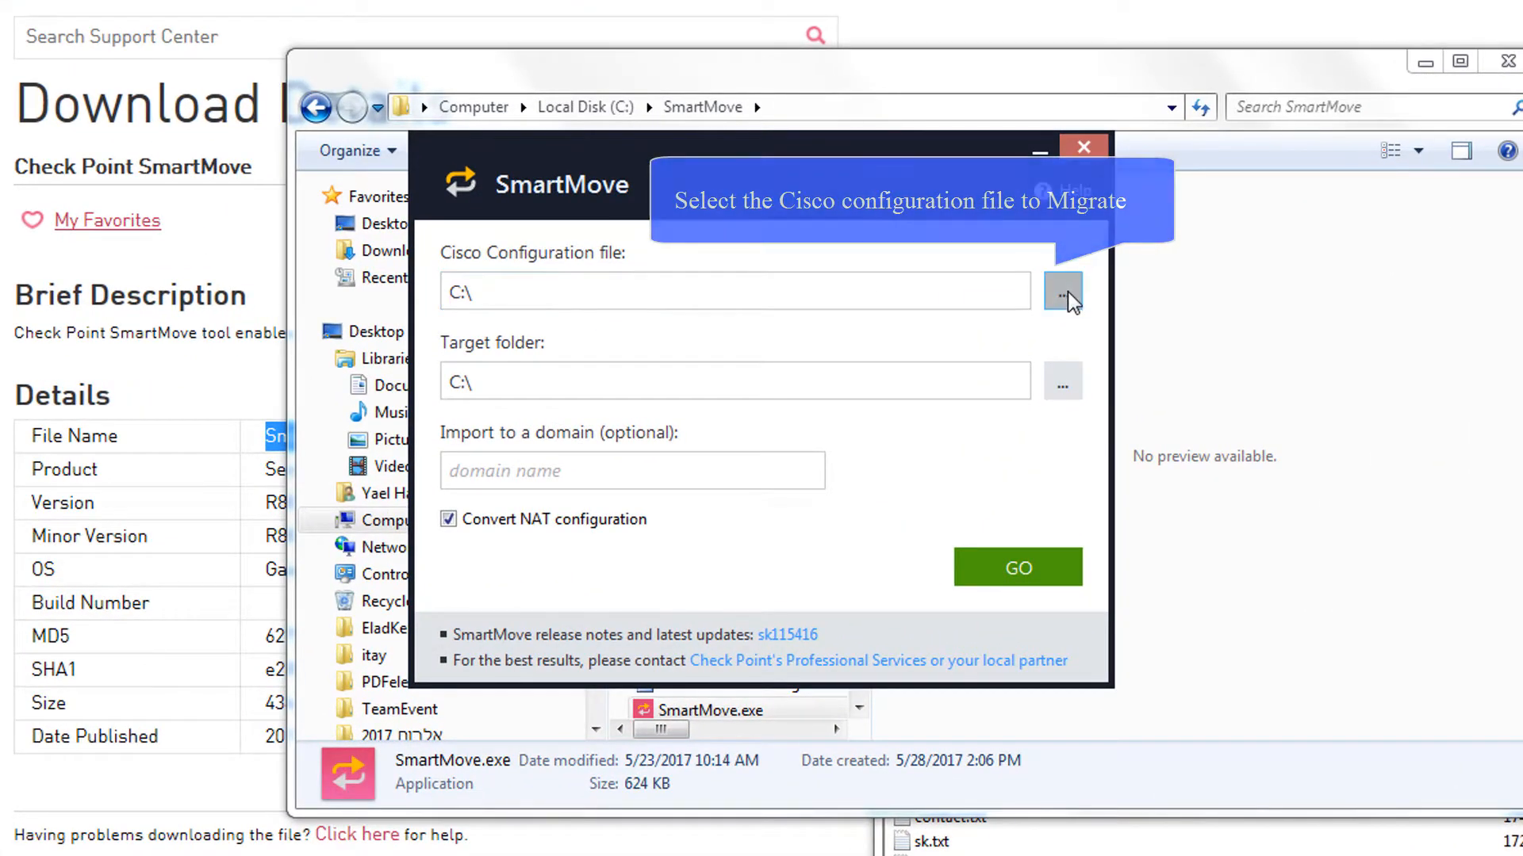
click(1063, 290)
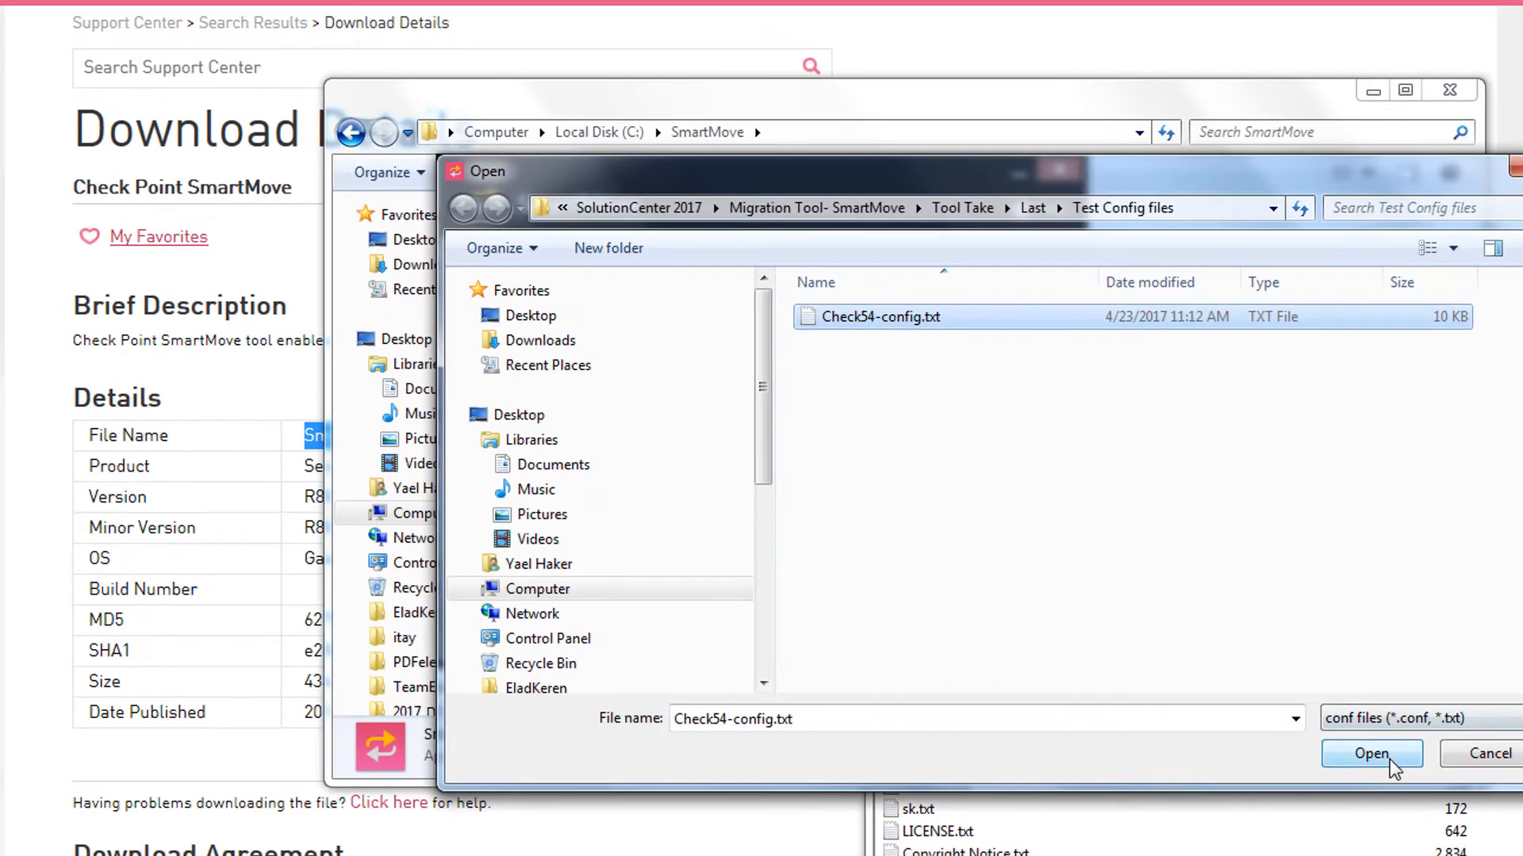
click(1370, 754)
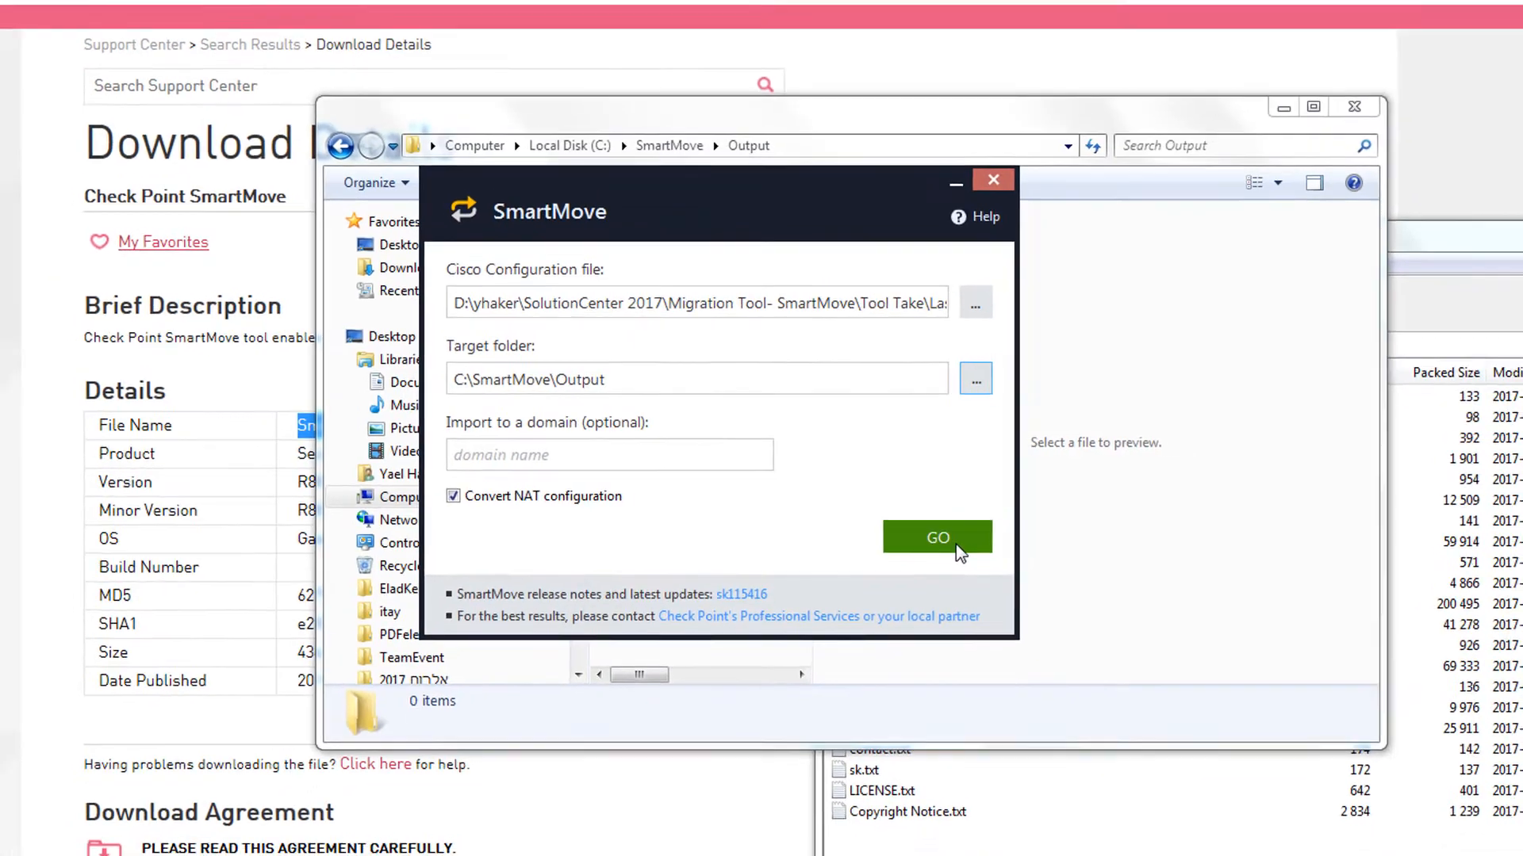
click(938, 537)
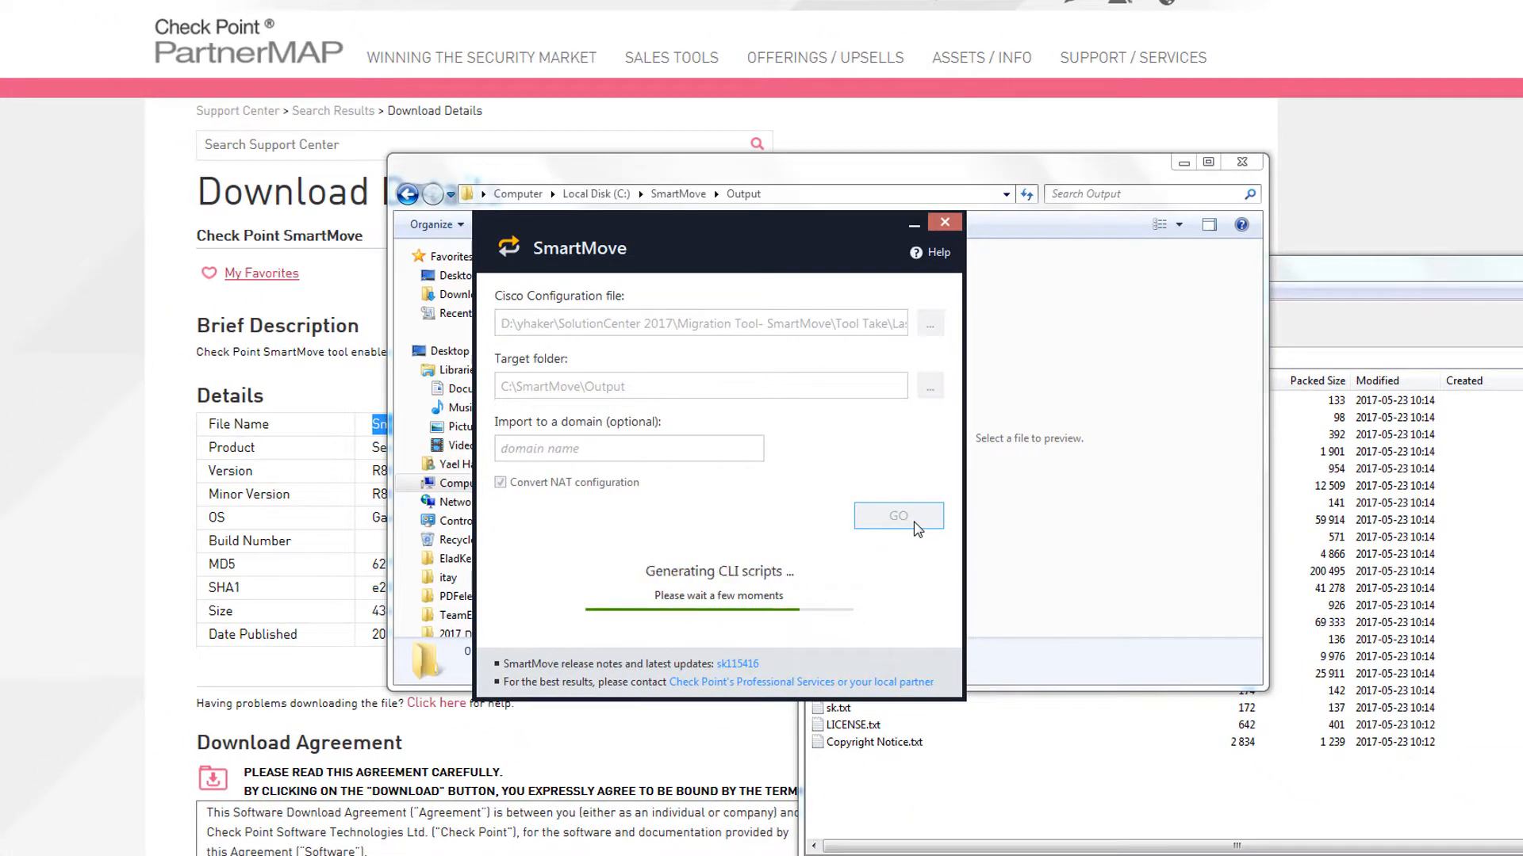
Step: Review the Conversion Results: 4 issues, a 30-rule converted policy and bash scripts
click(898, 515)
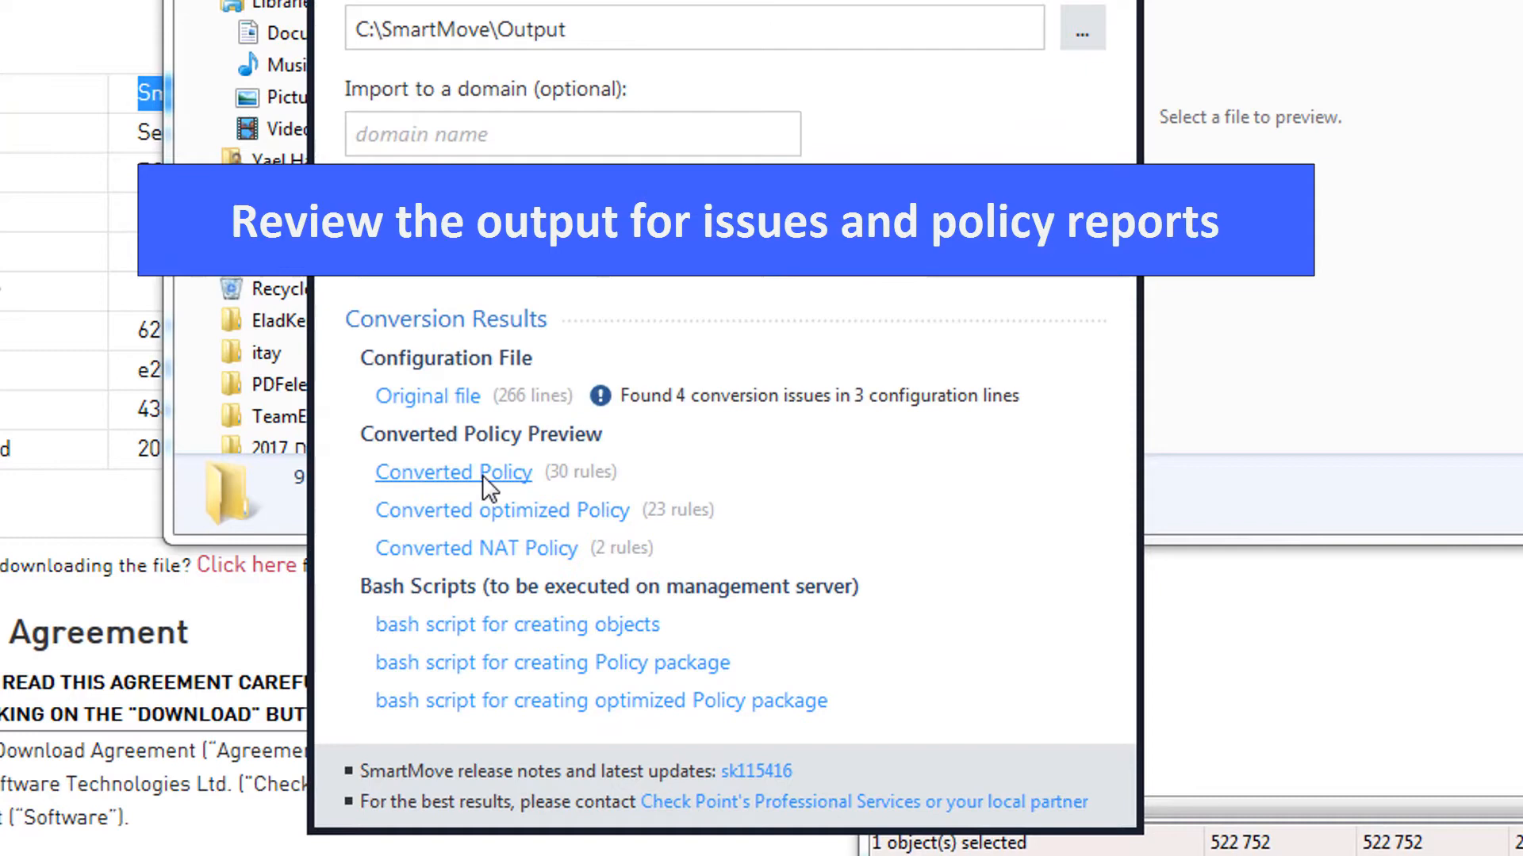
mouse_move(426, 395)
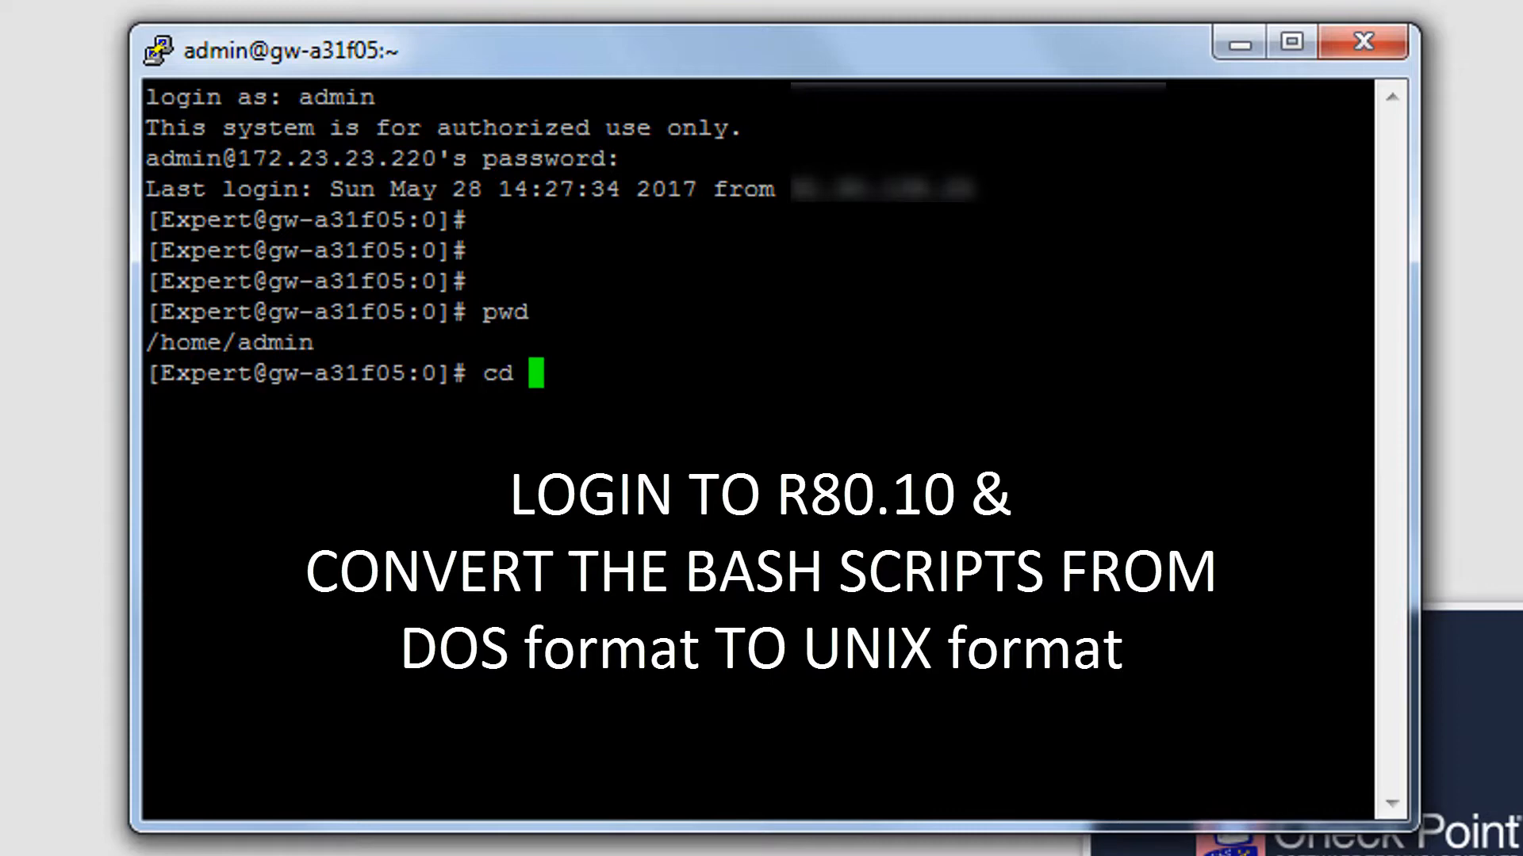
Step: In the Smartmove directory run dos2unix on the scripts, list them with ls -l, and unset TMOUT
text(Smartmove/)
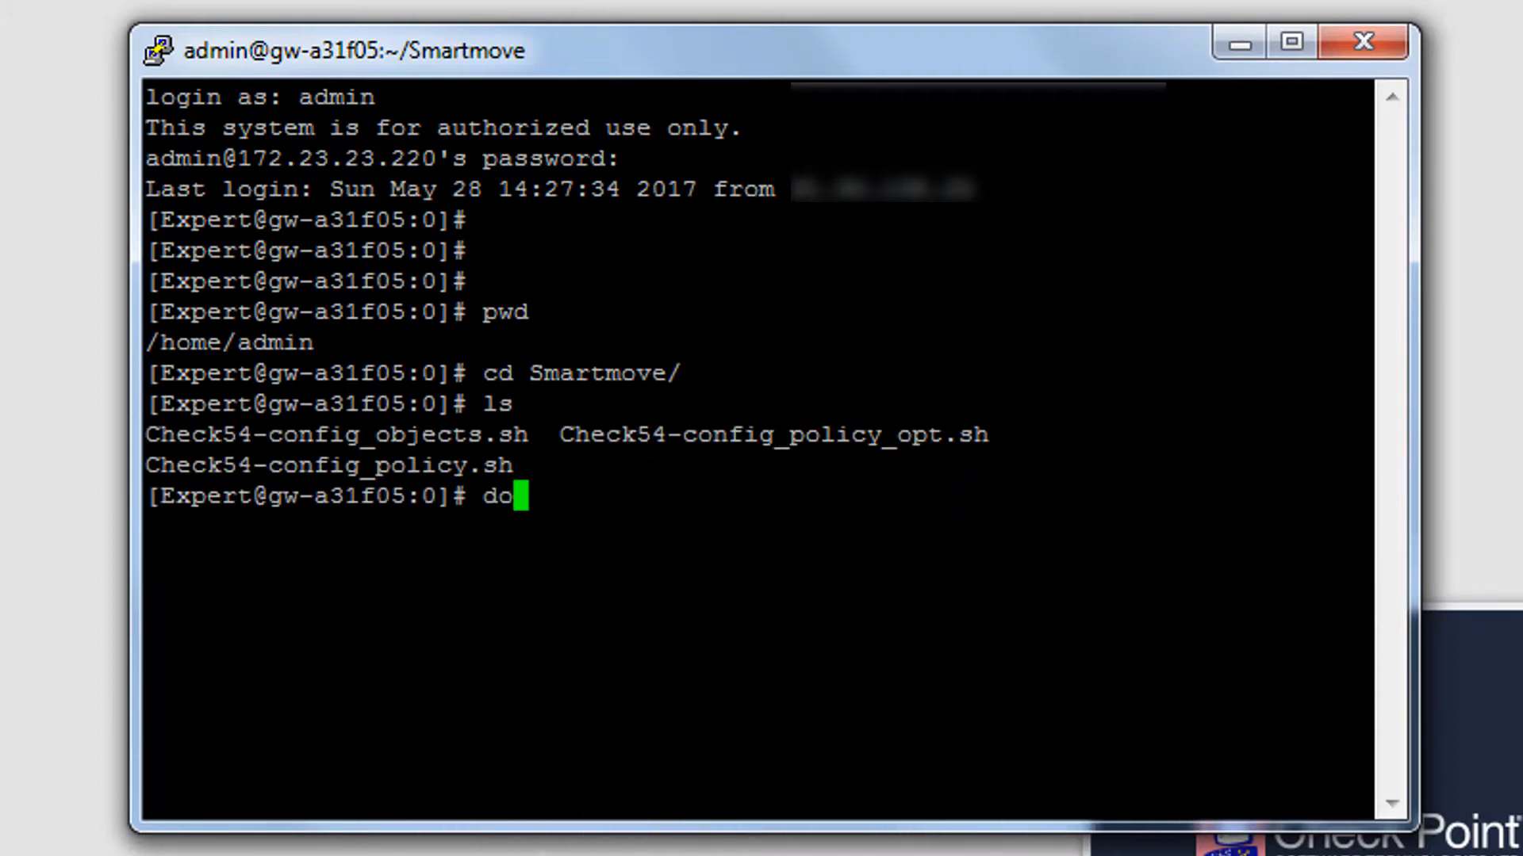
text(s2unix)
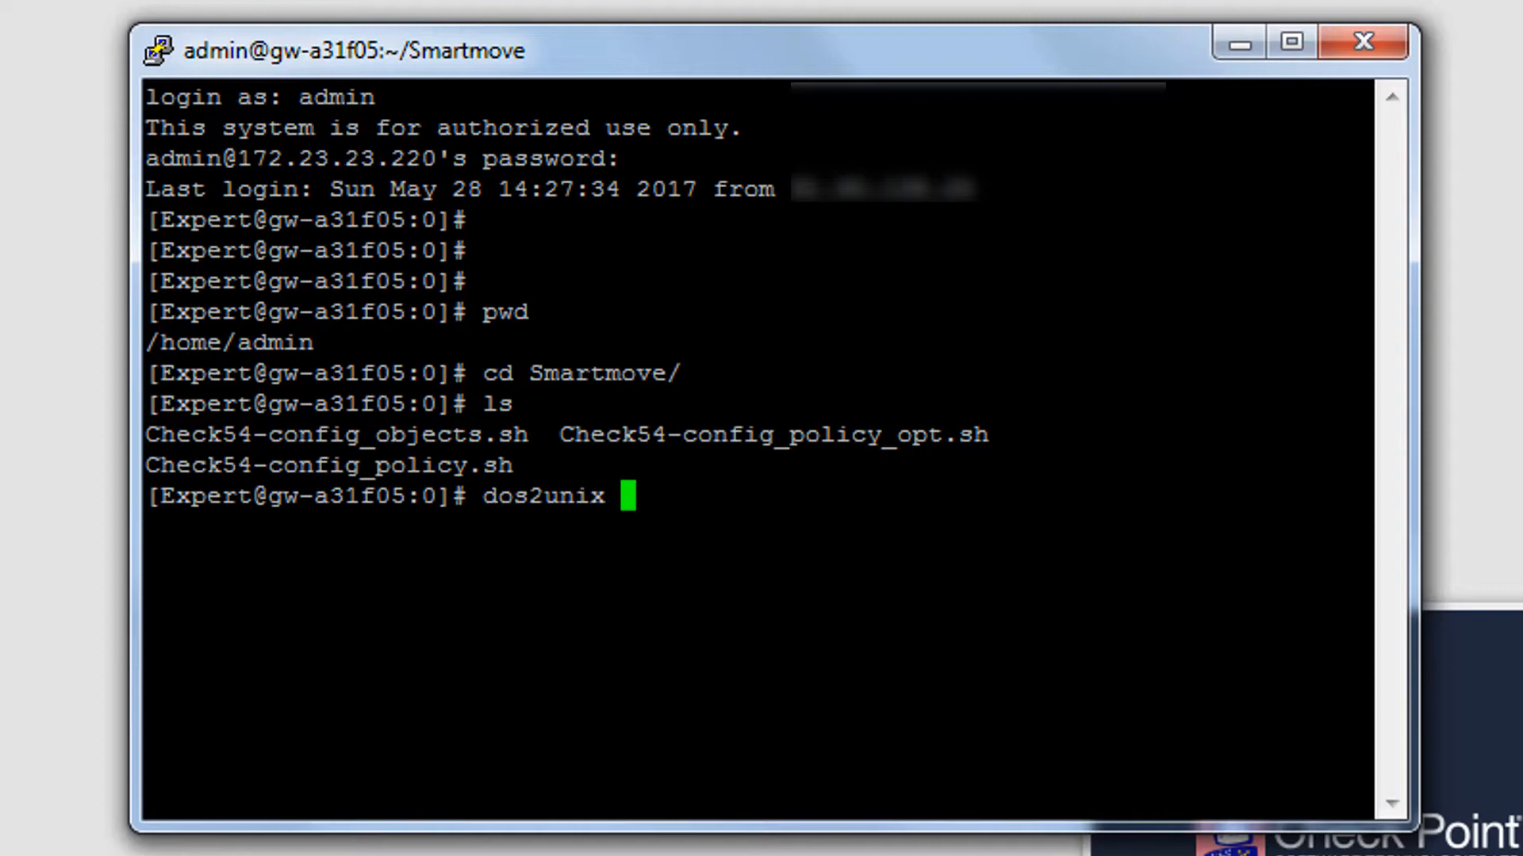
text(*)
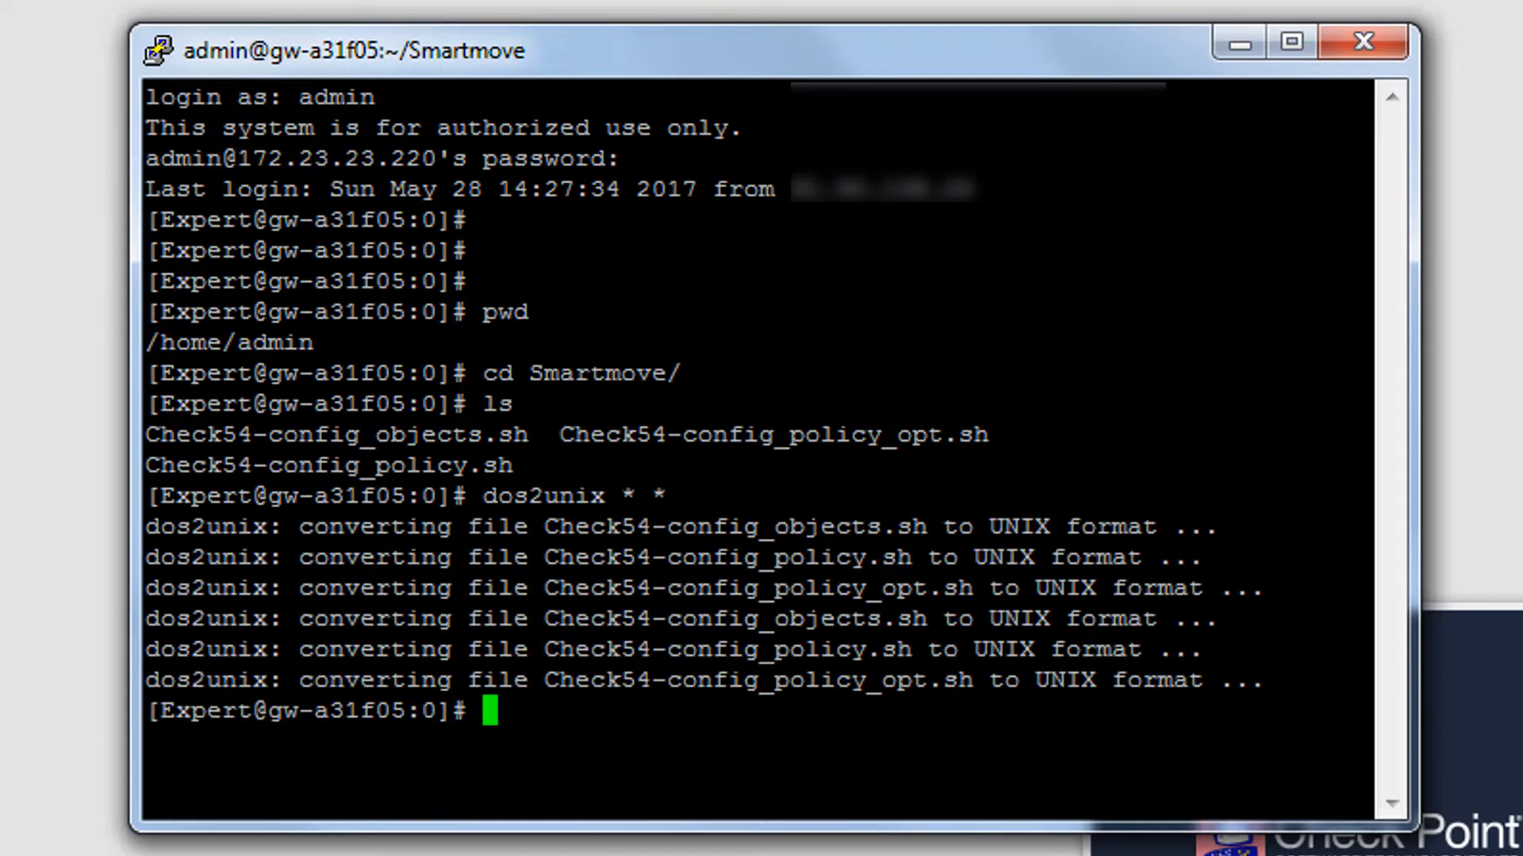
text(ls -l)
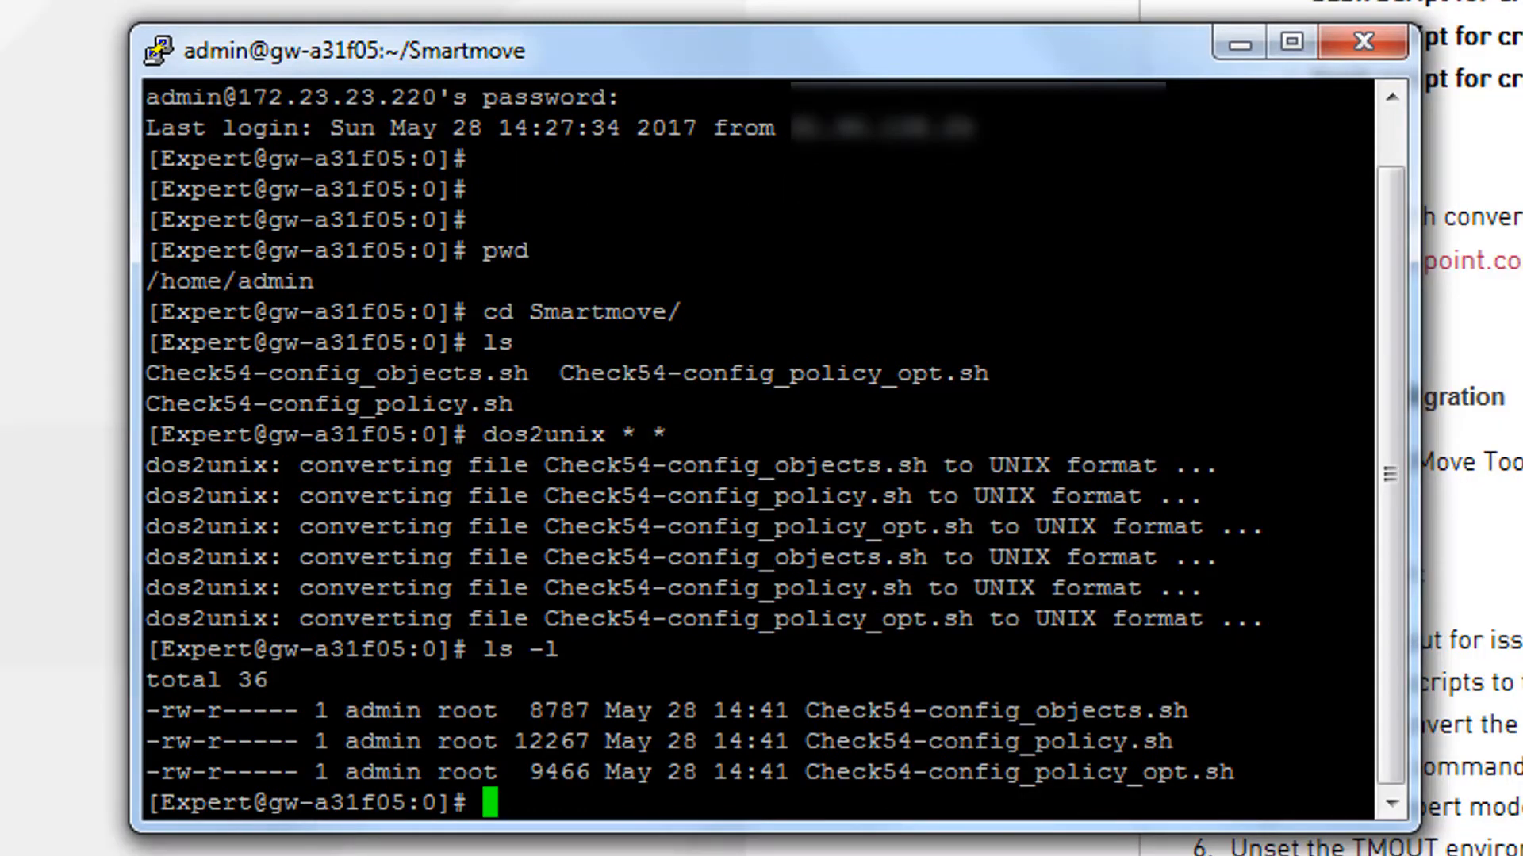
text(unset)
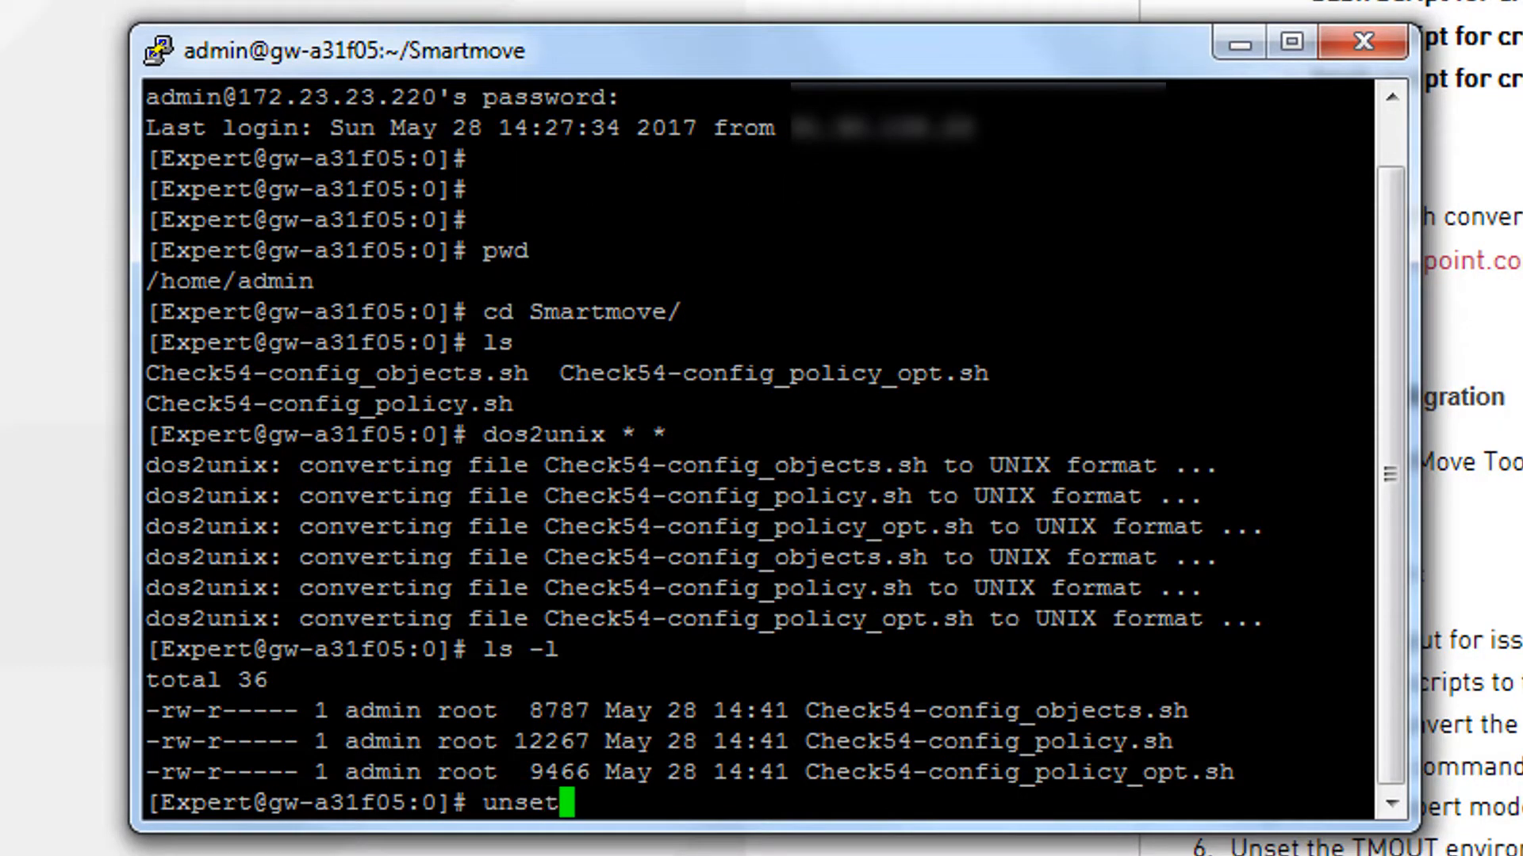
text(TMOUT)
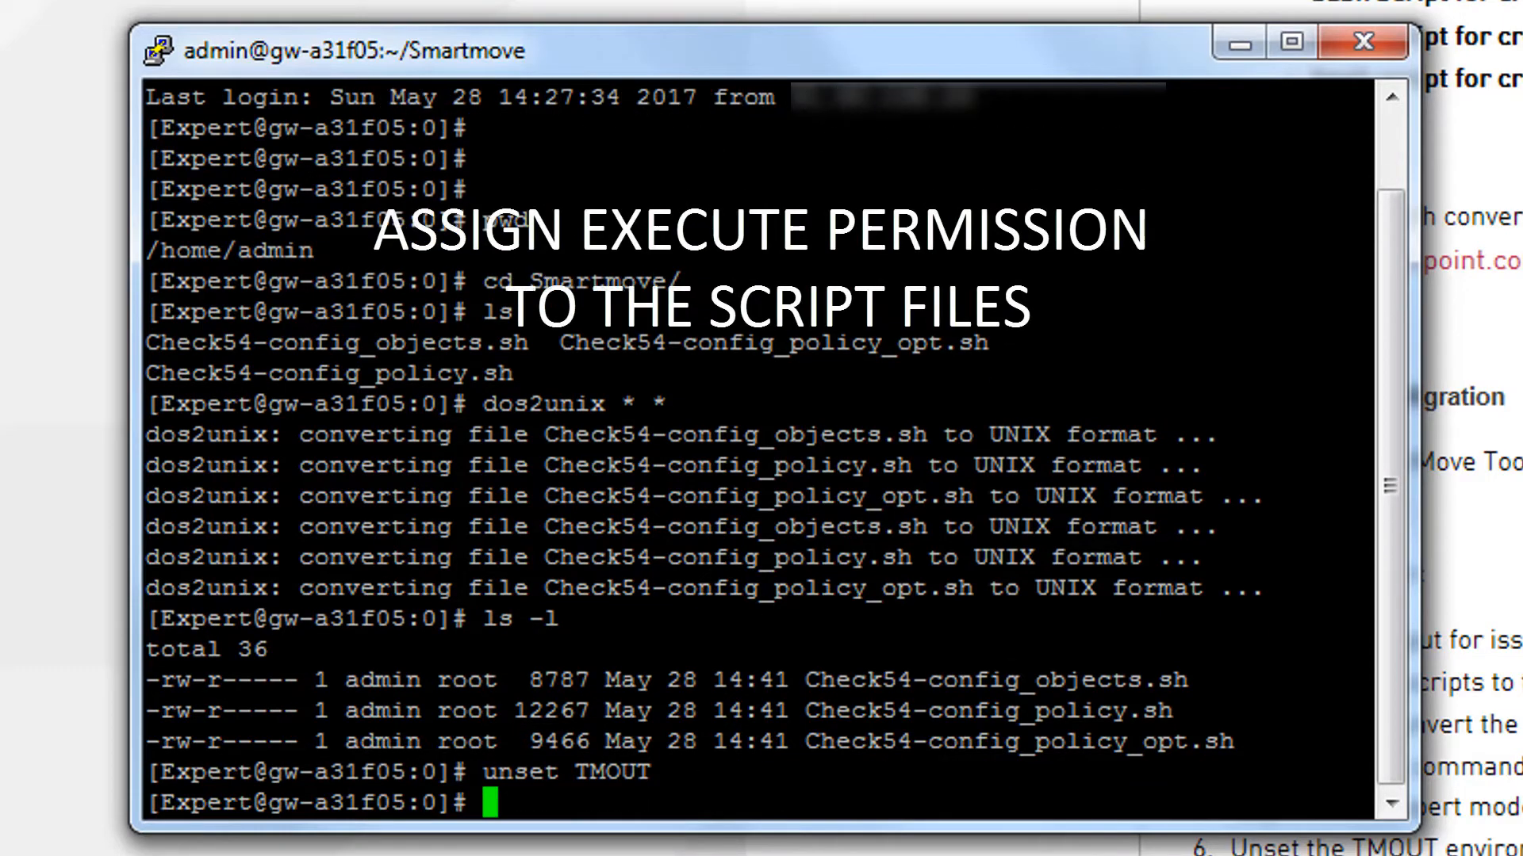
Step: Give the three Check54-config scripts execute permission with chmod and start ./Check54-config_objects.sh
text(c)
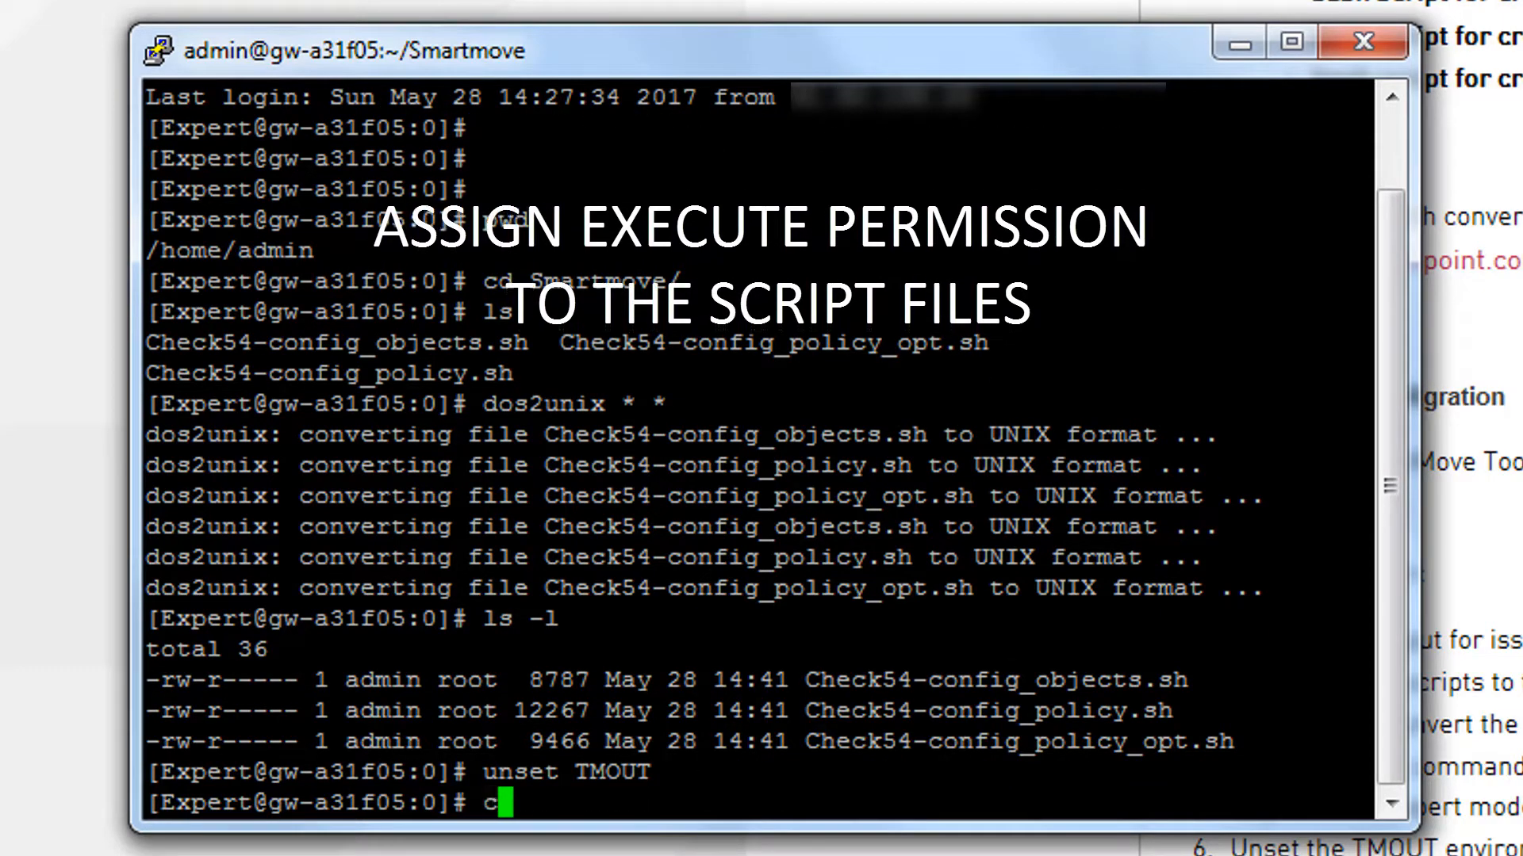
text(hmod u+x Check54-config_objects.sh)
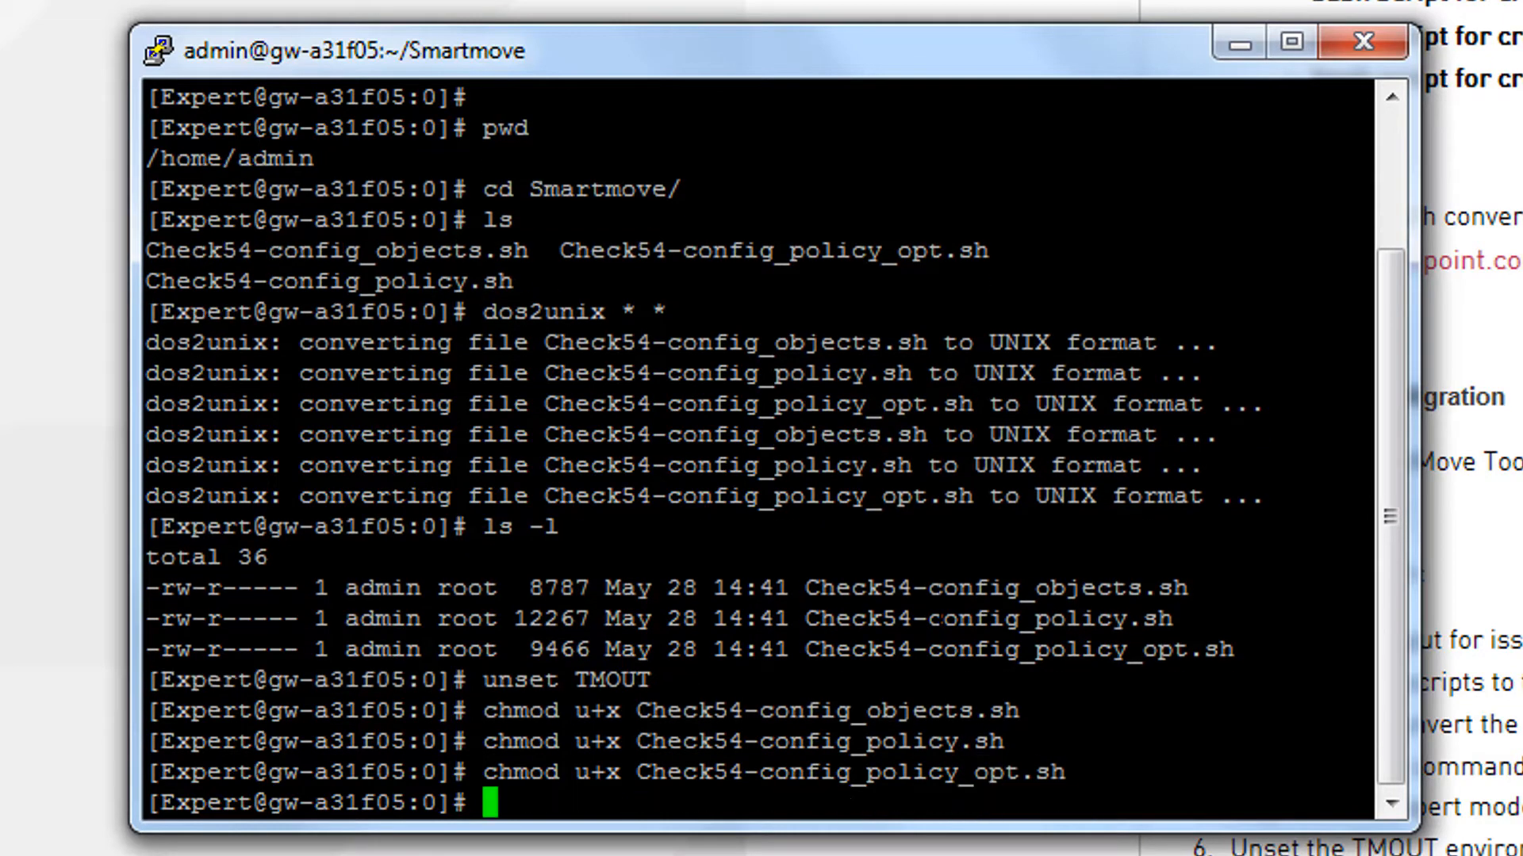
text(./Check54-config_)
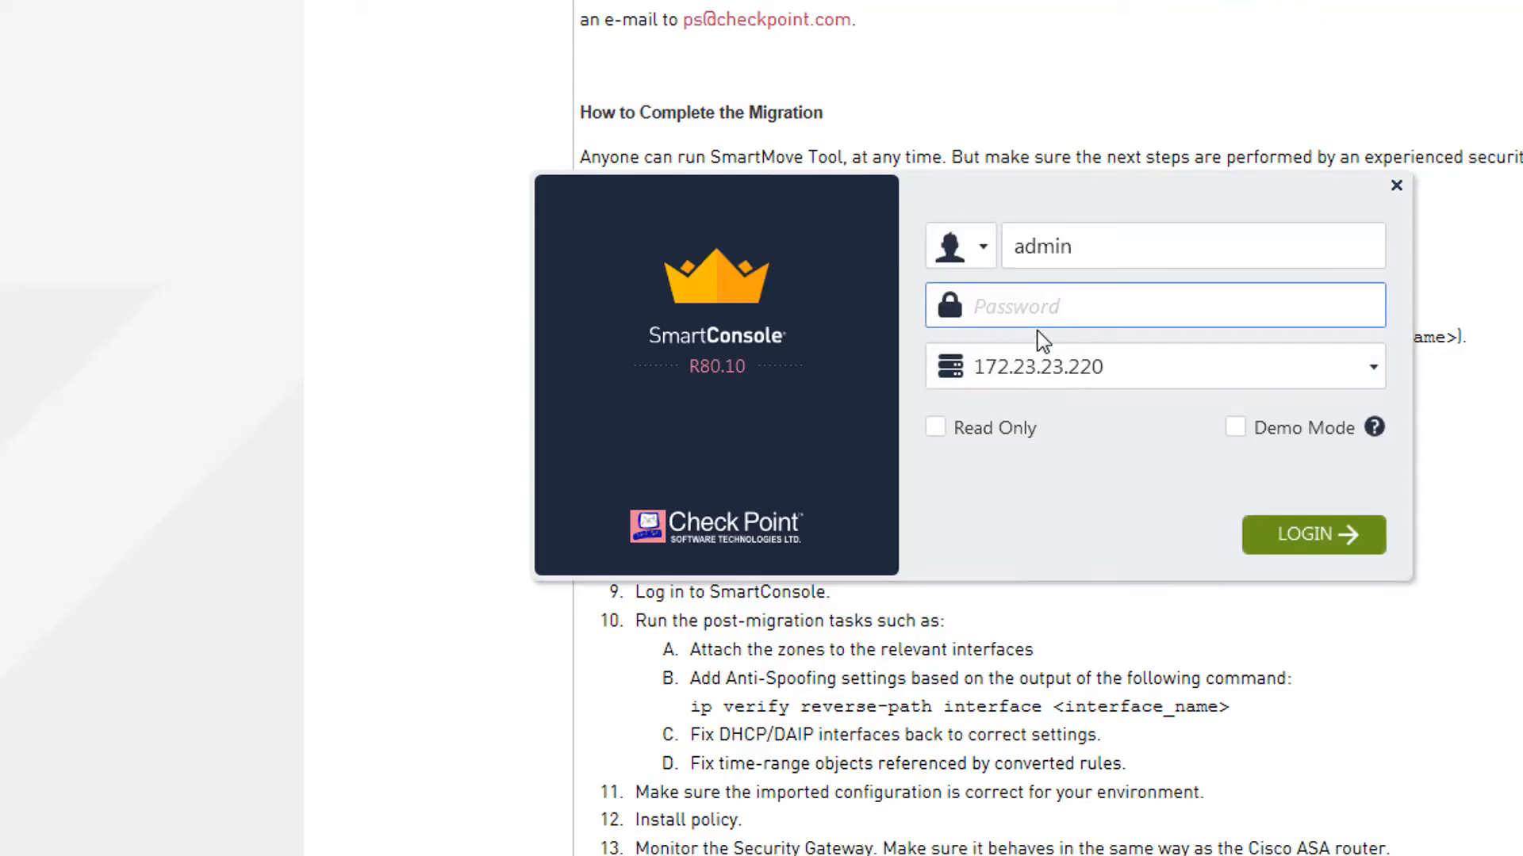
Step: Log in to the 172.23.23.220 management server as admin in SmartConsole
click(1310, 535)
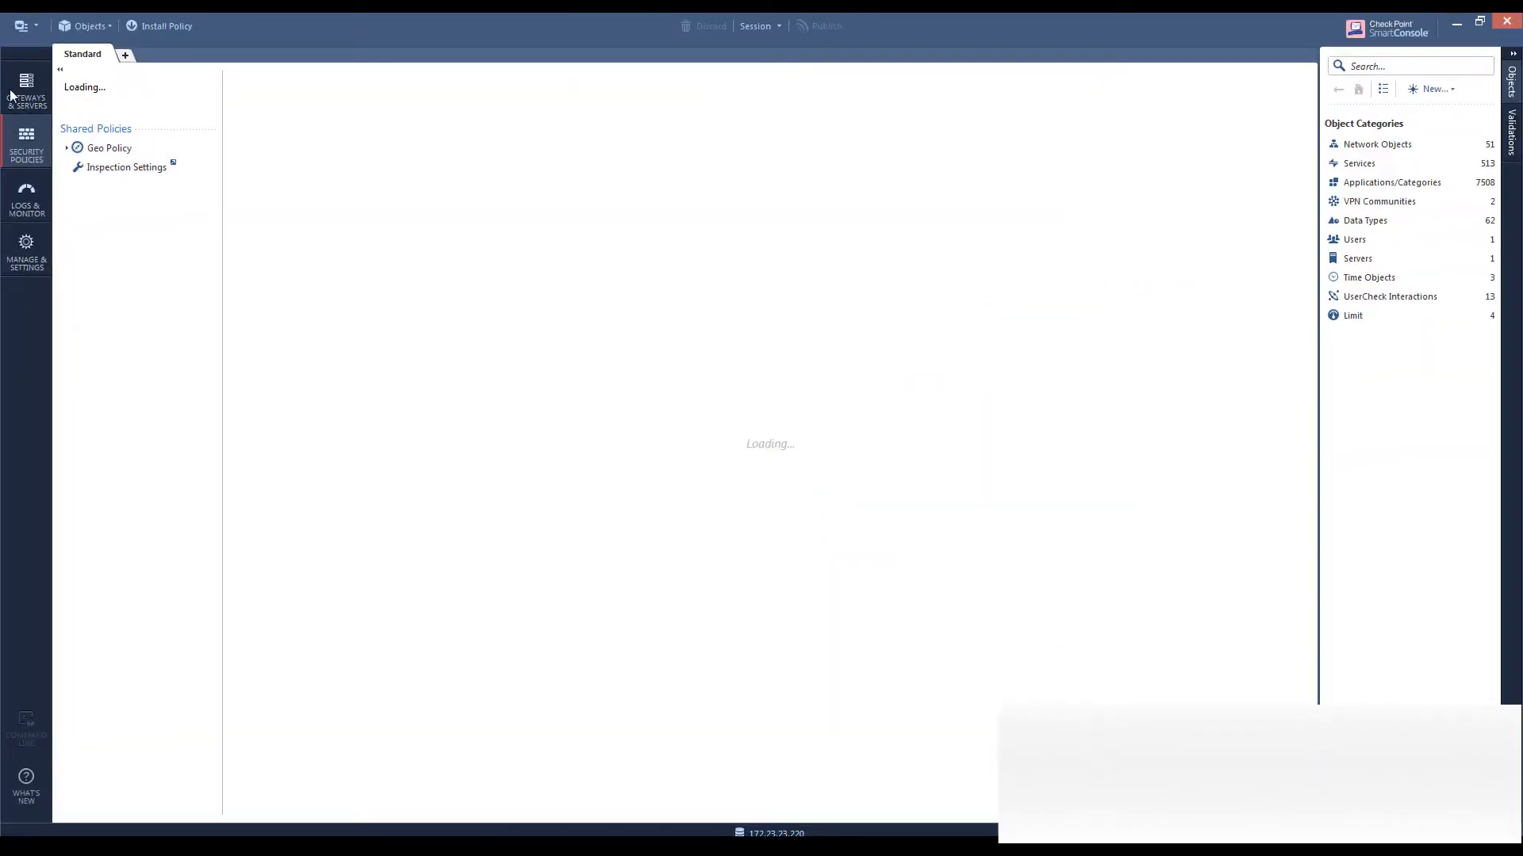
mouse_move(24, 173)
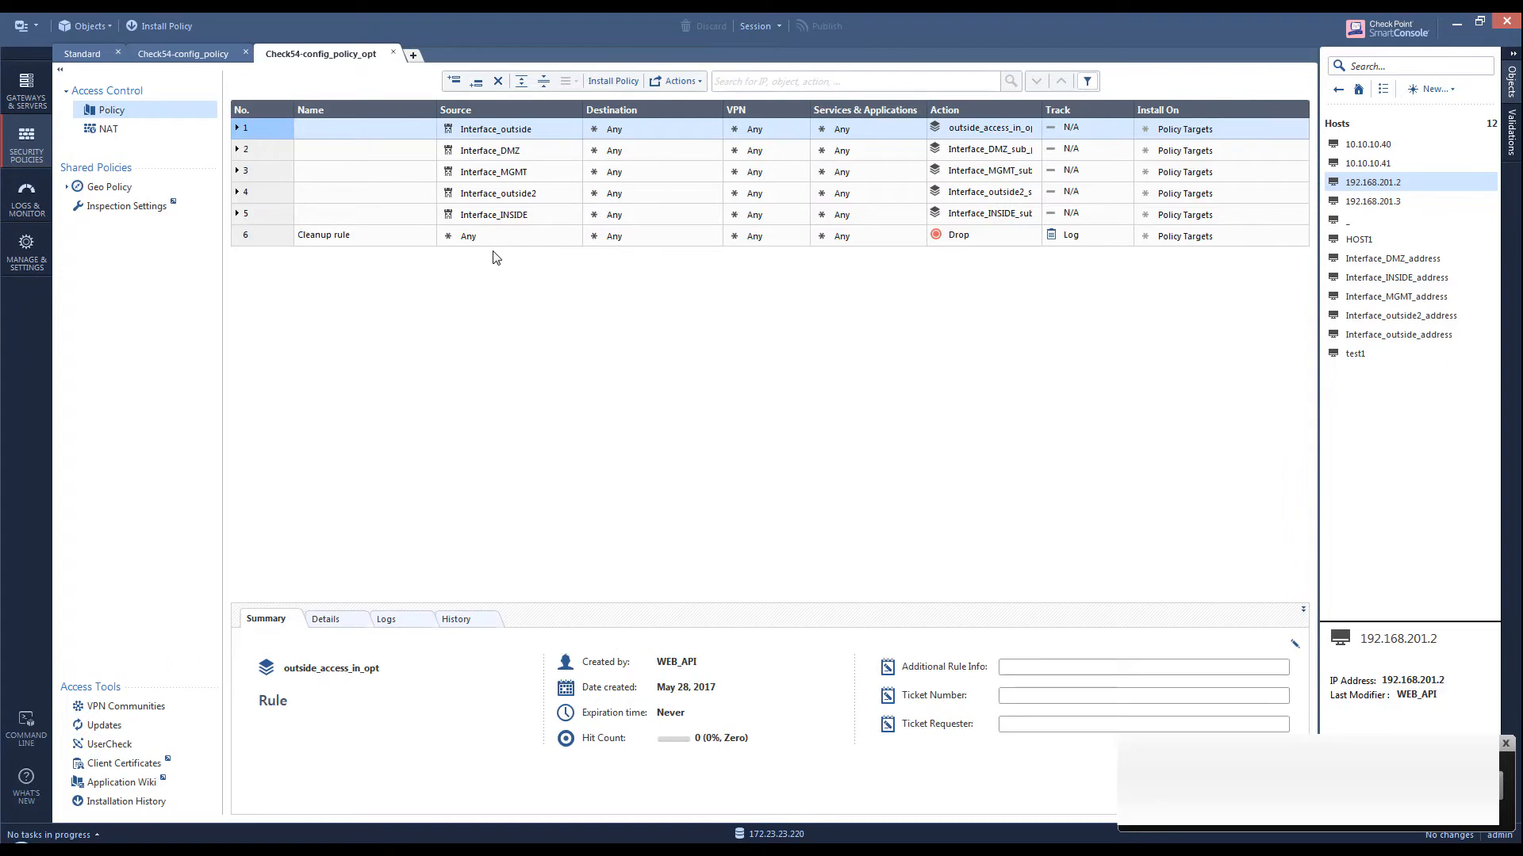
Step: In the Check54-config_policy package inspect rules 4 and 5, then show its NAT rules under Access Control
click(183, 54)
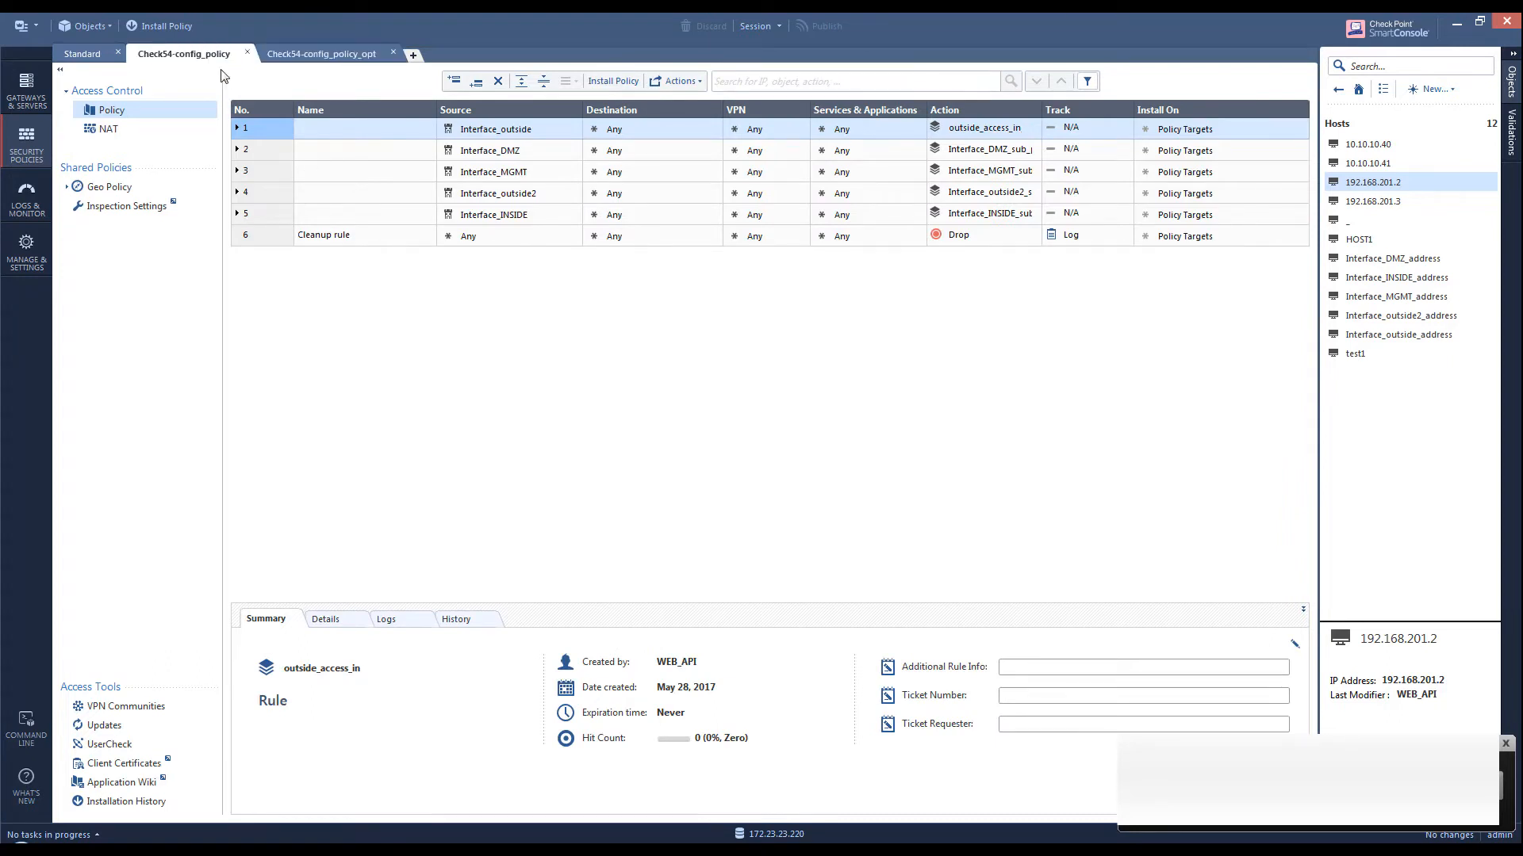
text(Cisco zone with security-level 0)
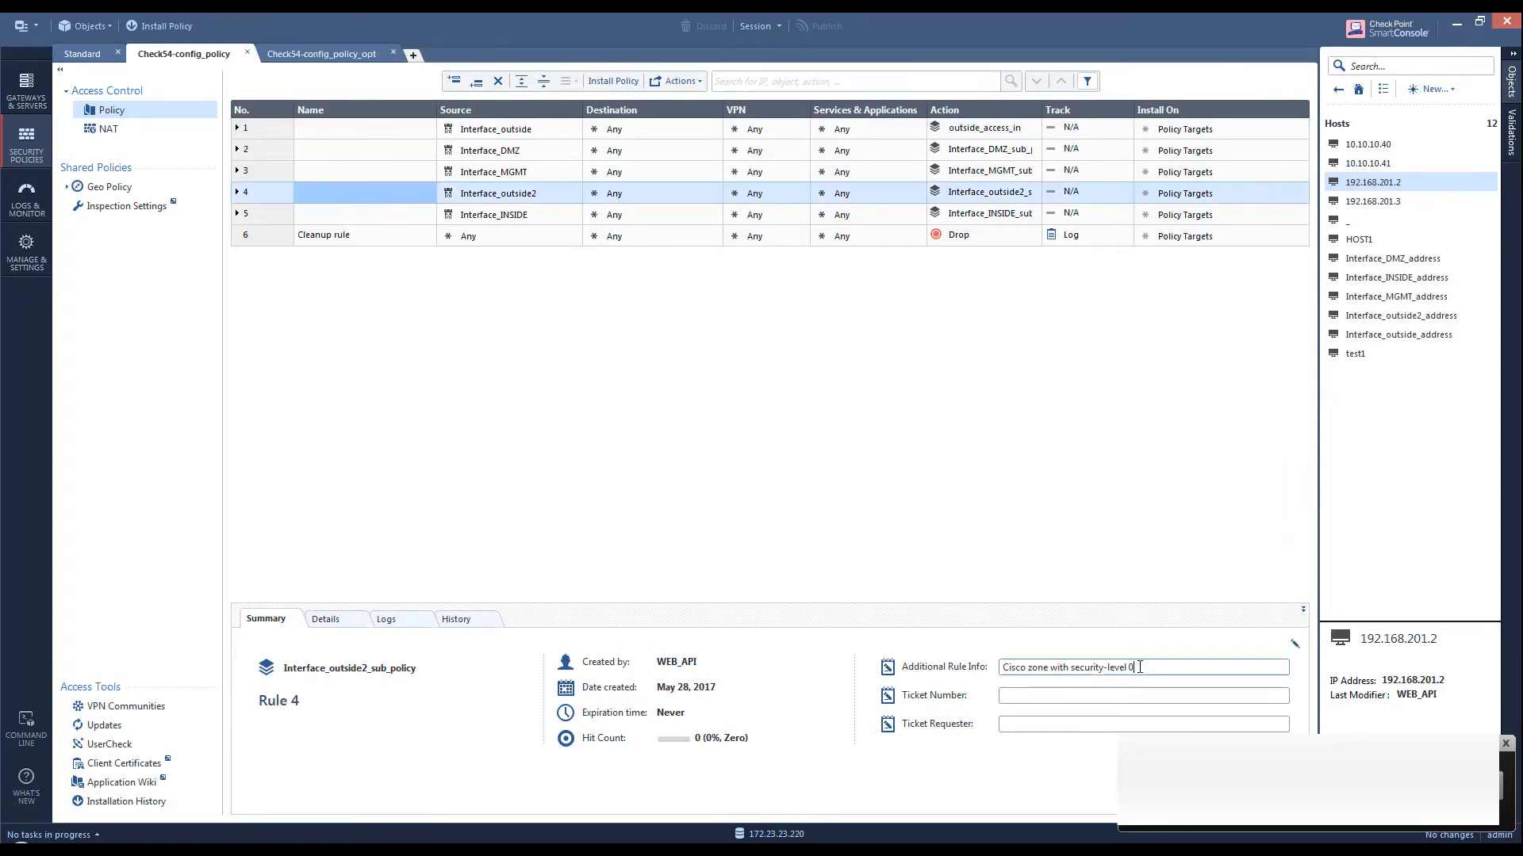
click(342, 214)
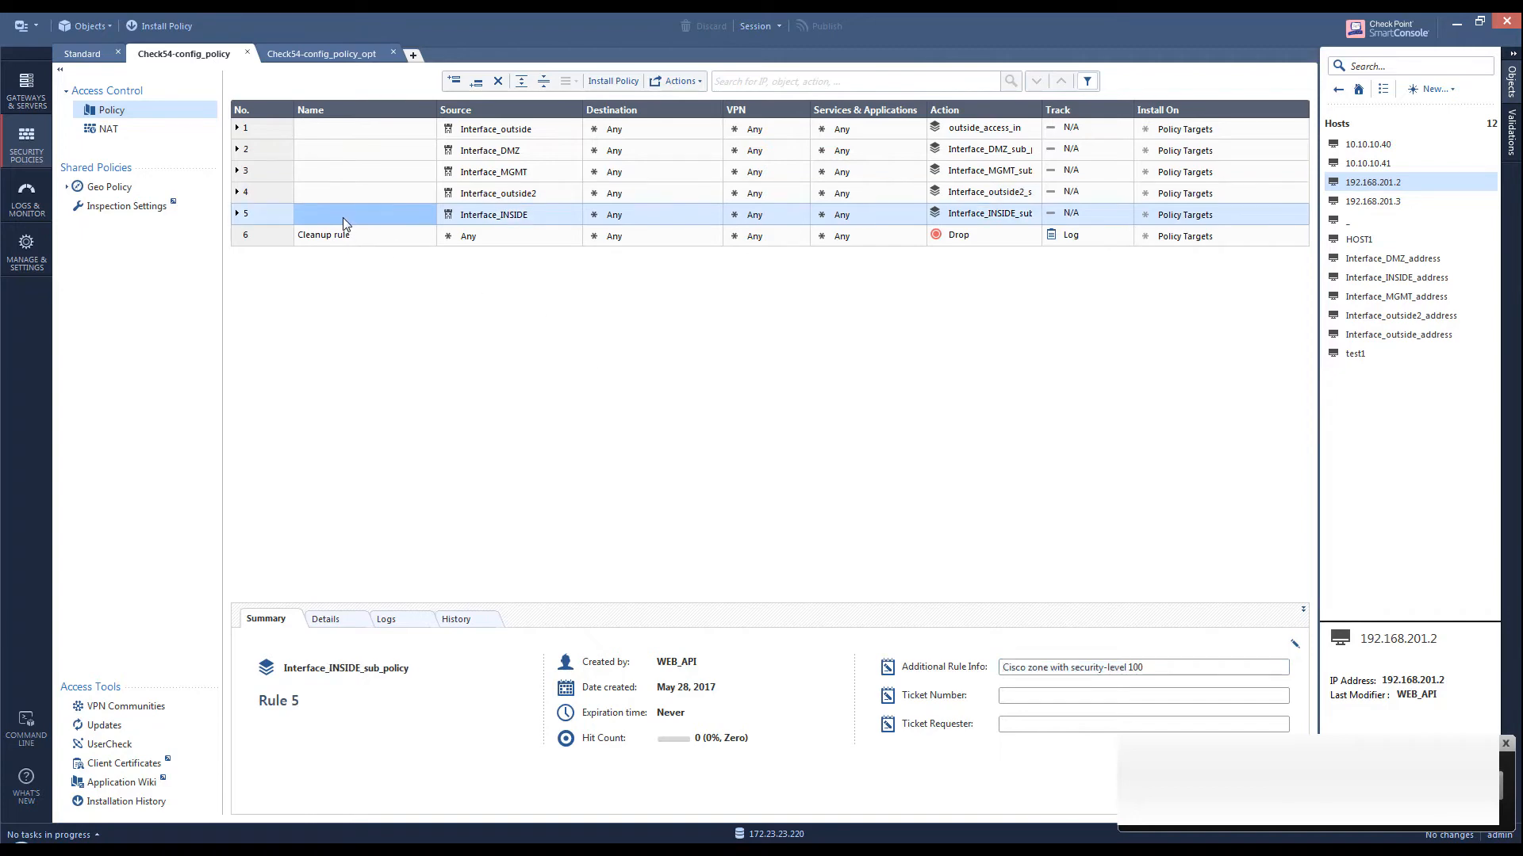
click(106, 129)
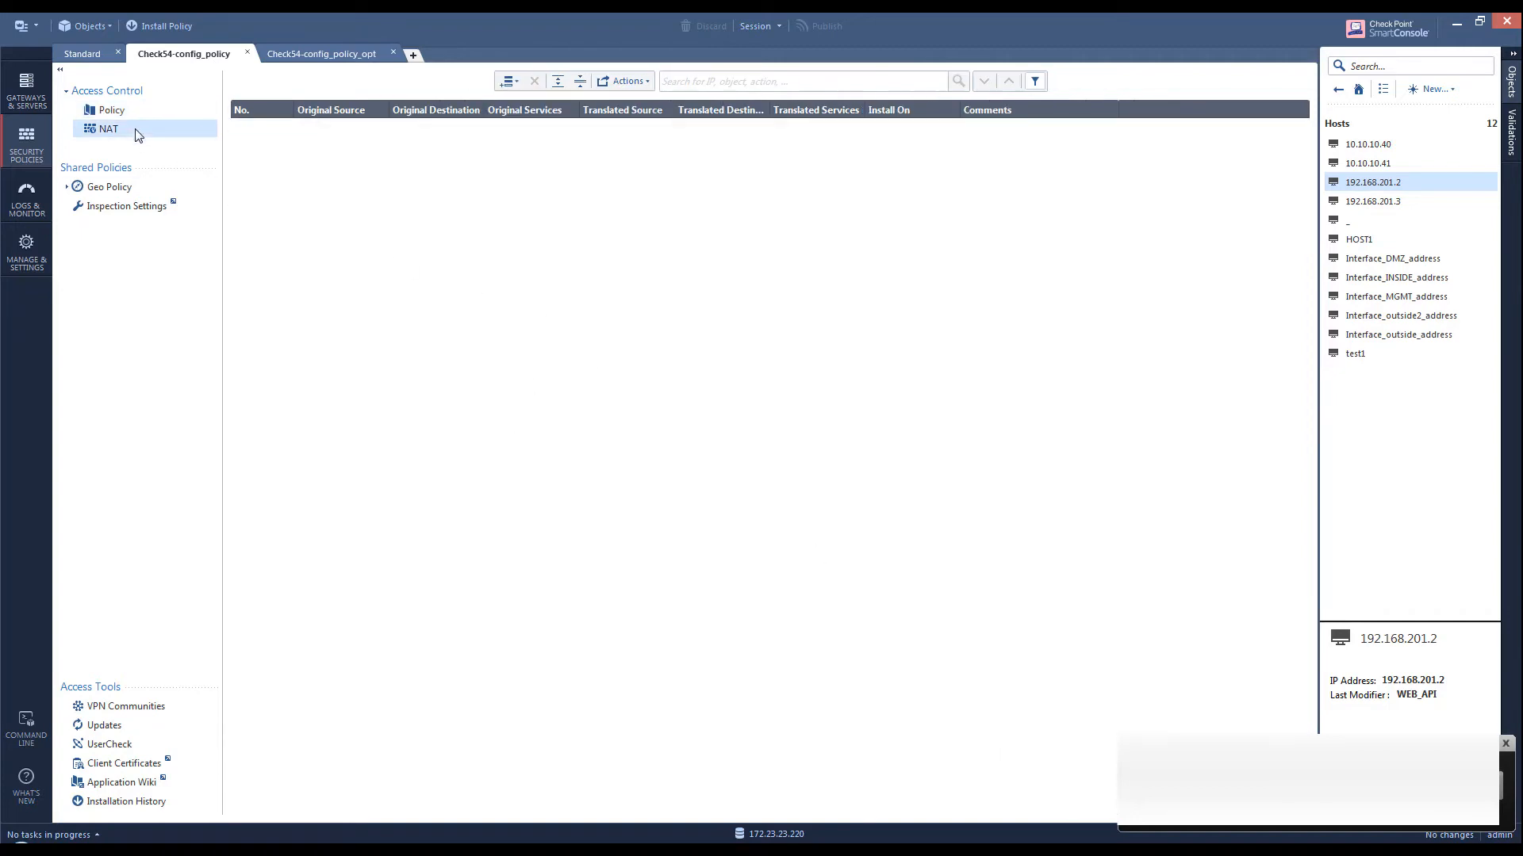
click(108, 128)
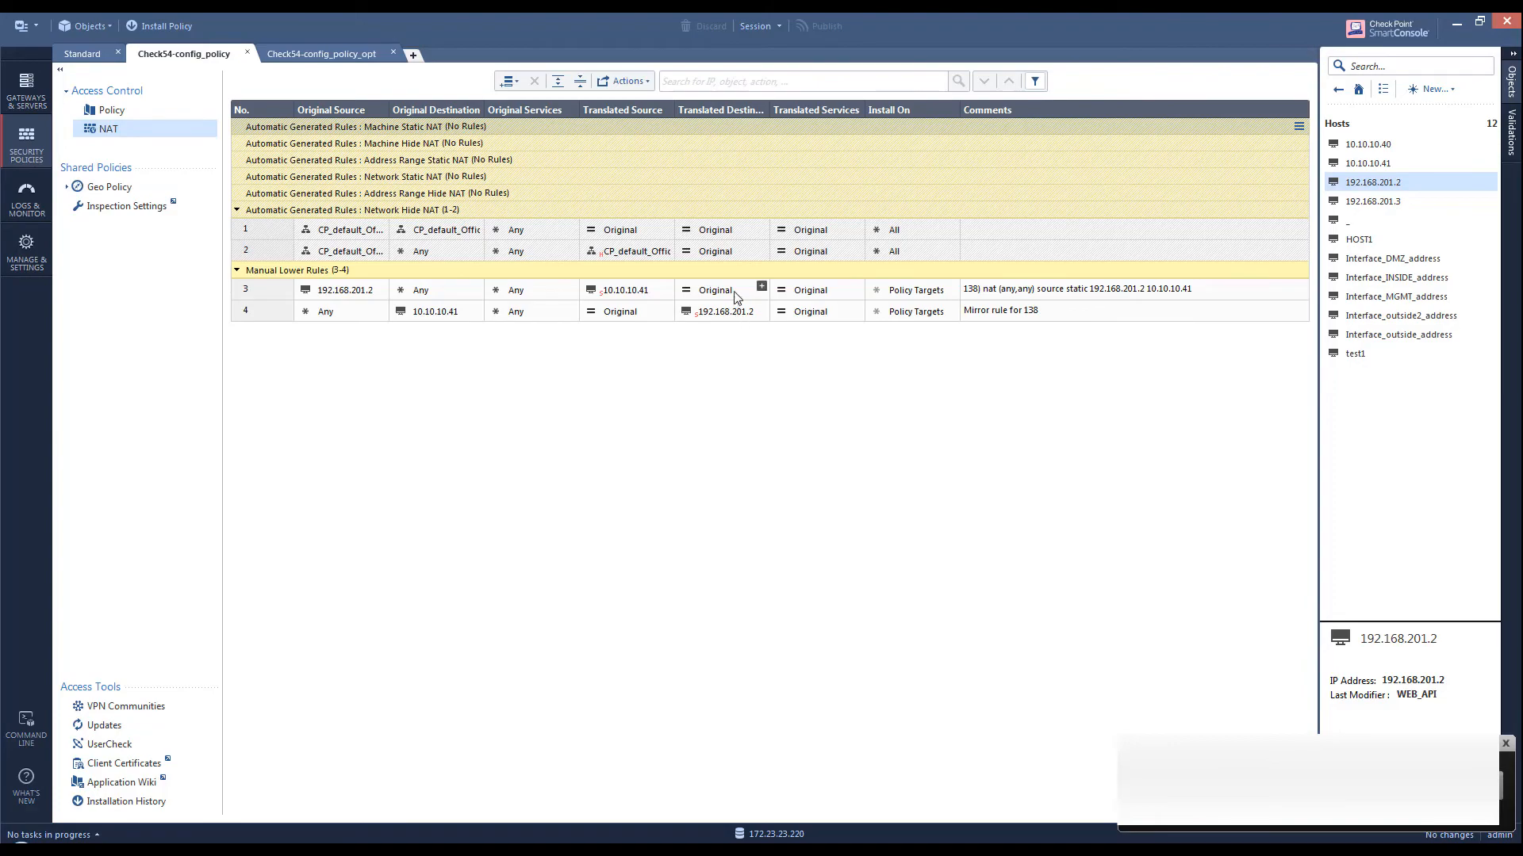